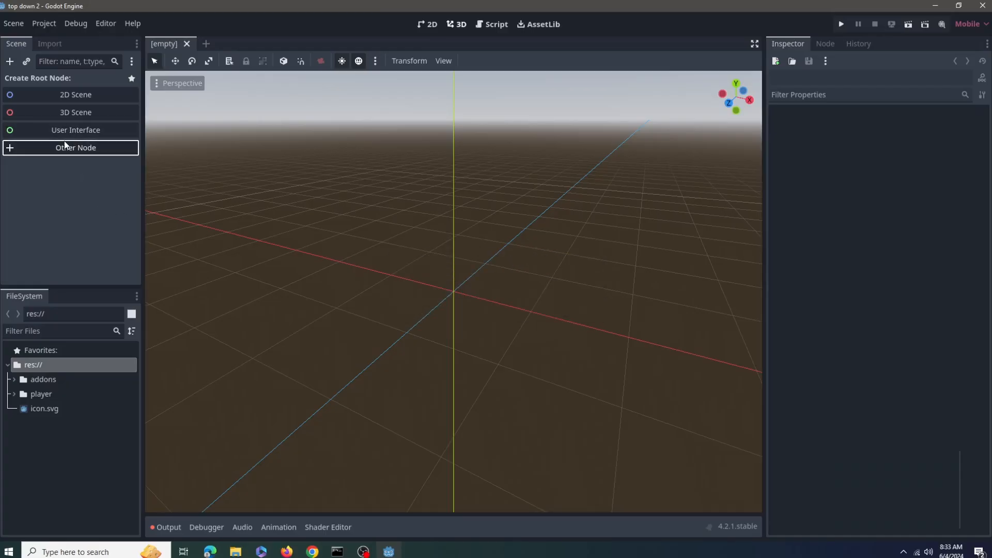
Create a new scene rooted at a CharacterBody2D node chosen via Other Node.
click(75, 147)
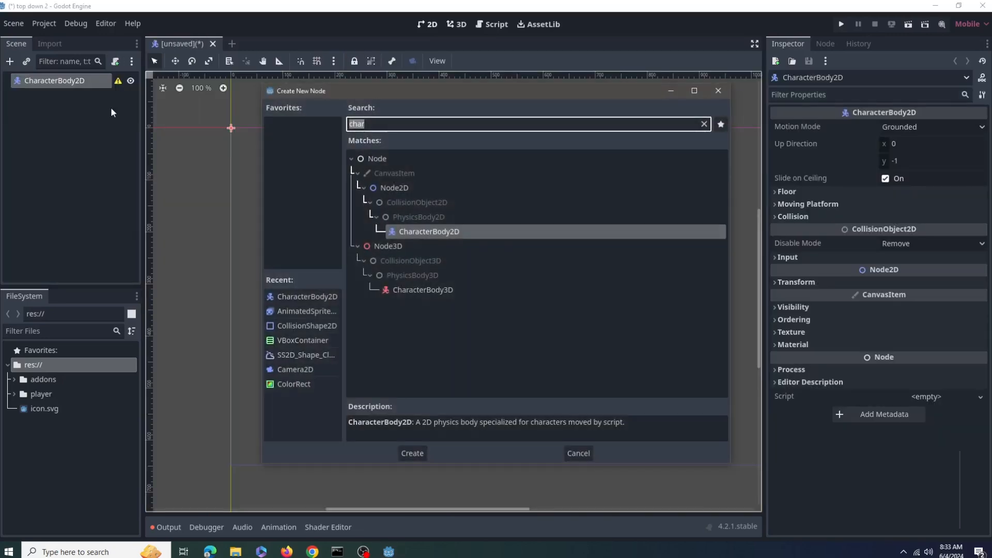
click(412, 453)
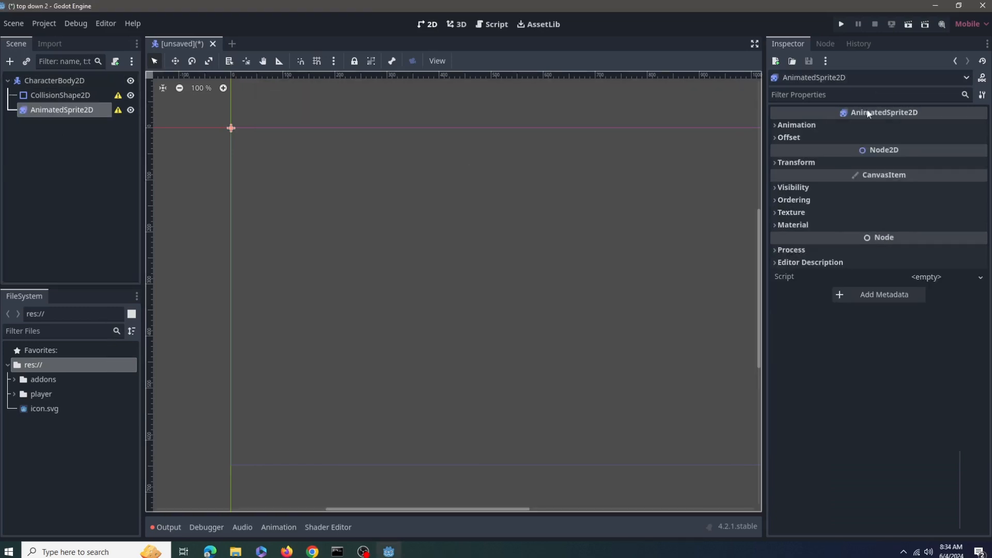
Give the AnimatedSprite2D a new SpriteFrames resource and rename its default animation to idel_up.
click(796, 125)
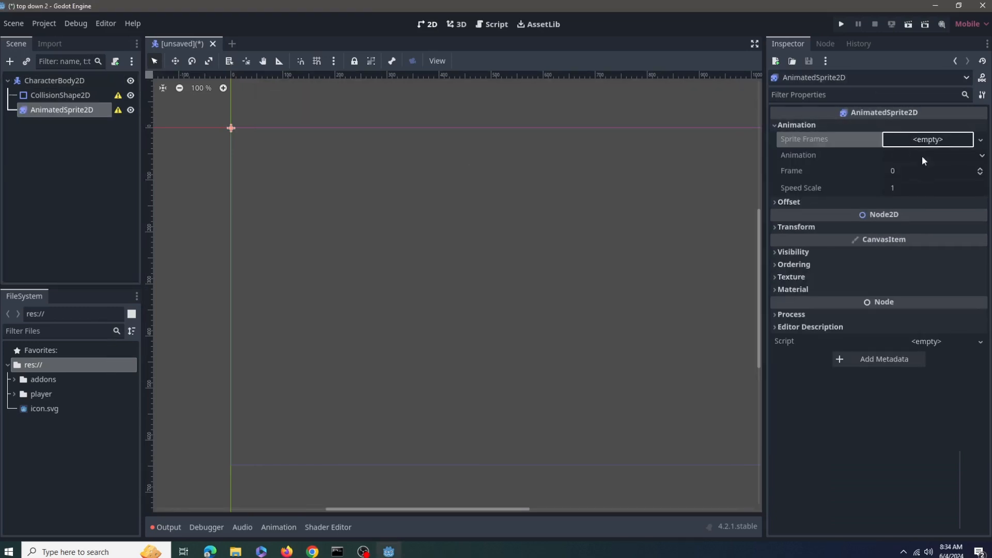
click(927, 139)
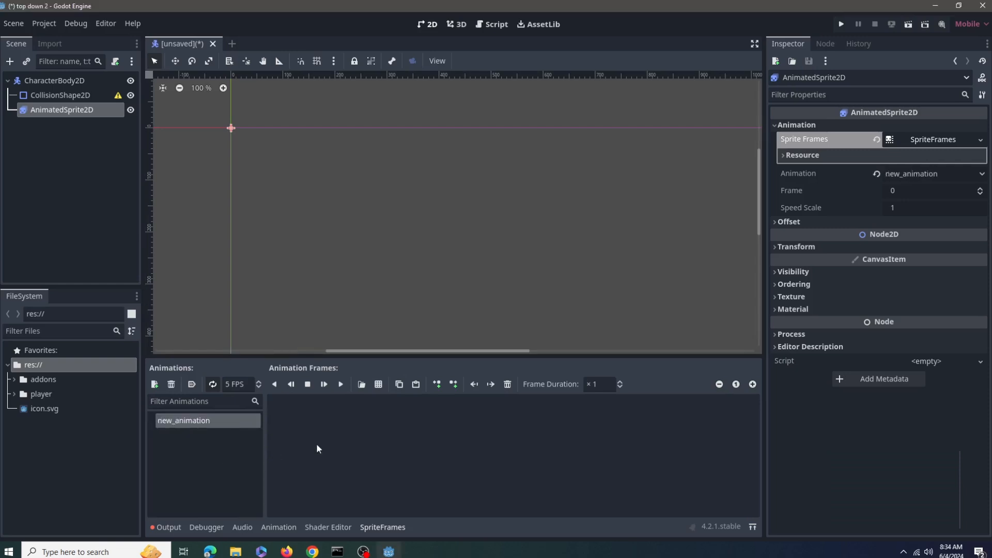
double_click(184, 421)
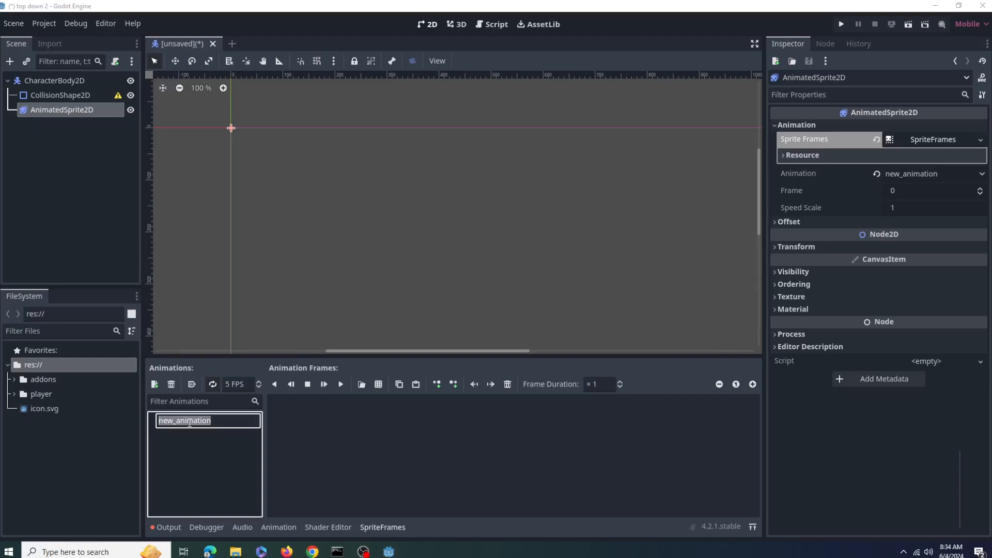
text(idel_up)
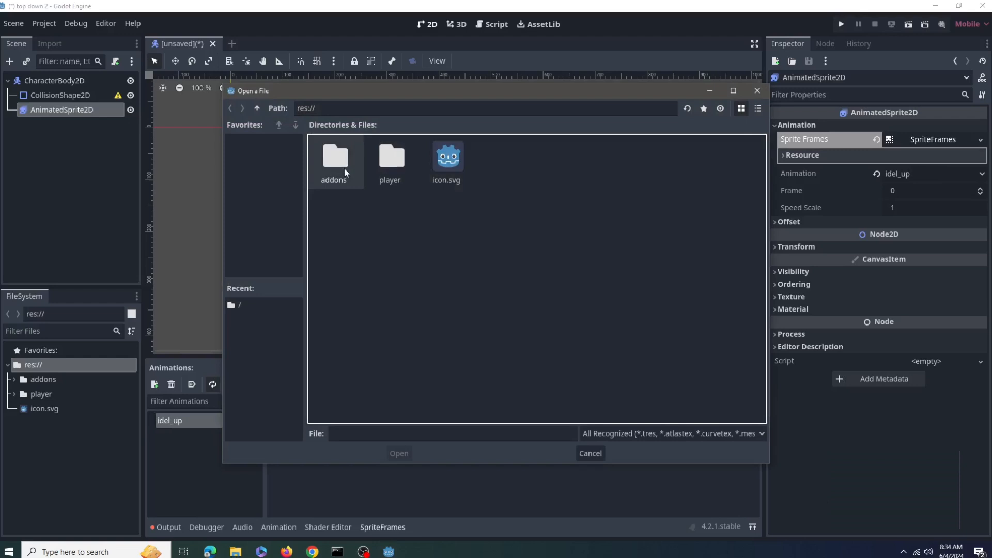
Load the idle-up sprite sheet from res://player and add its four frames.
double_click(390, 157)
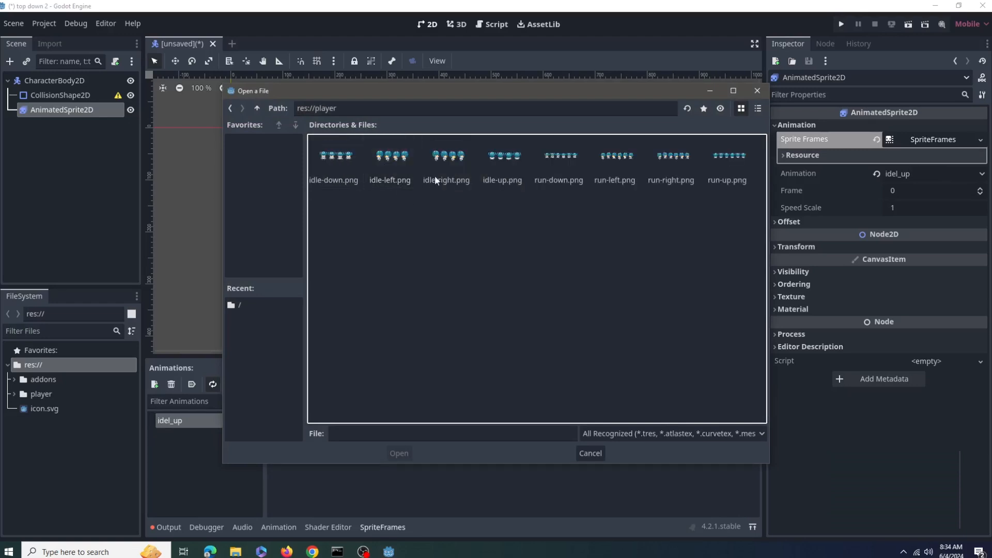
click(502, 157)
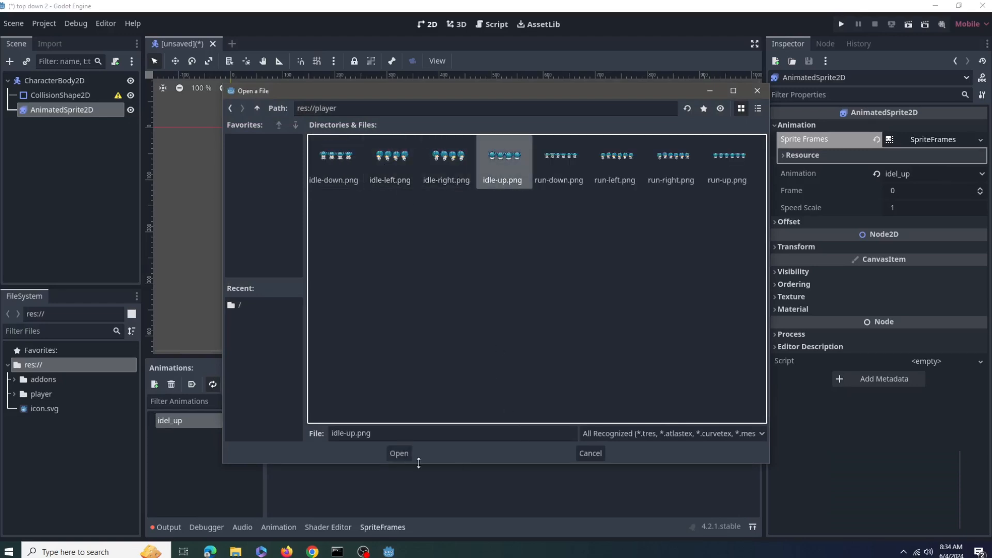
click(399, 453)
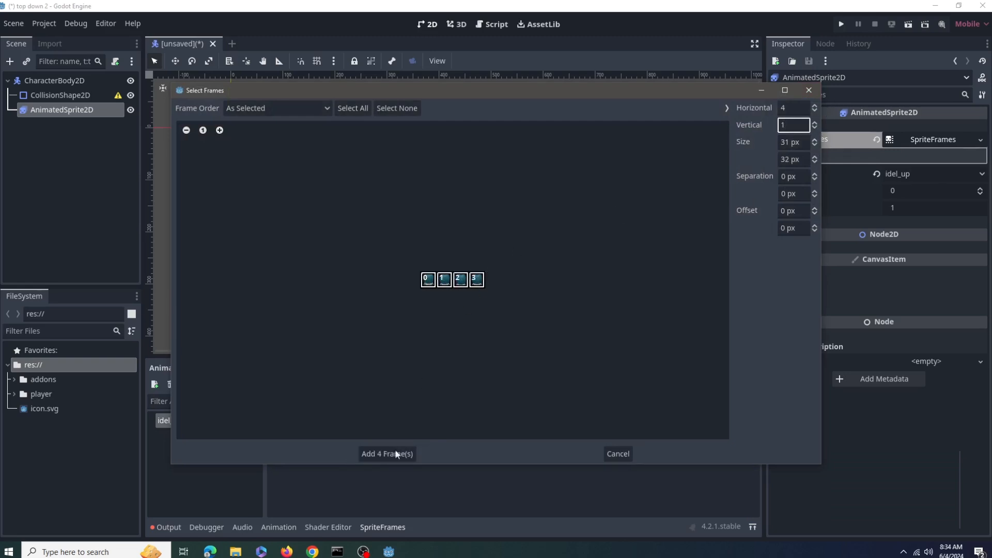
click(387, 454)
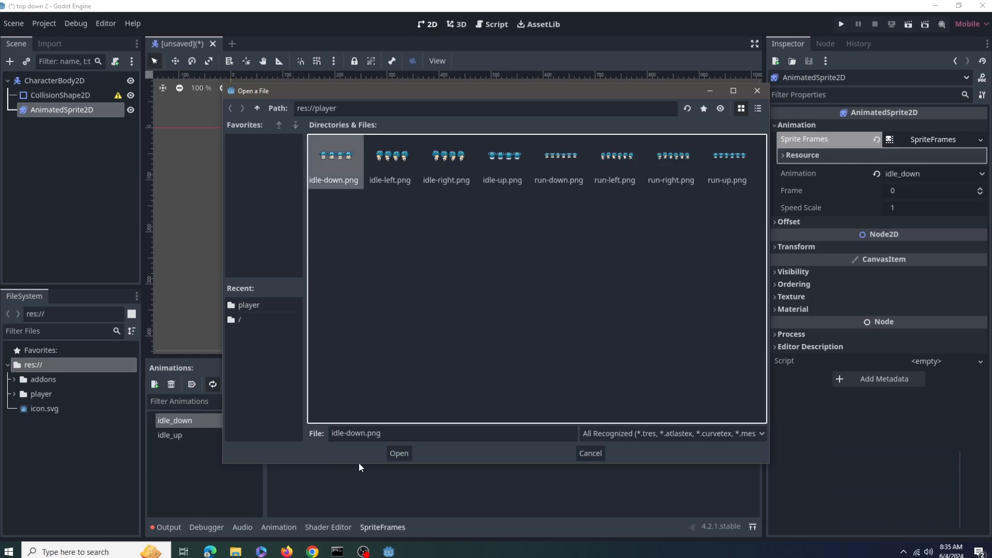
Slice the idle-down and remaining sheets, adding frames including seven run_down frames.
click(399, 453)
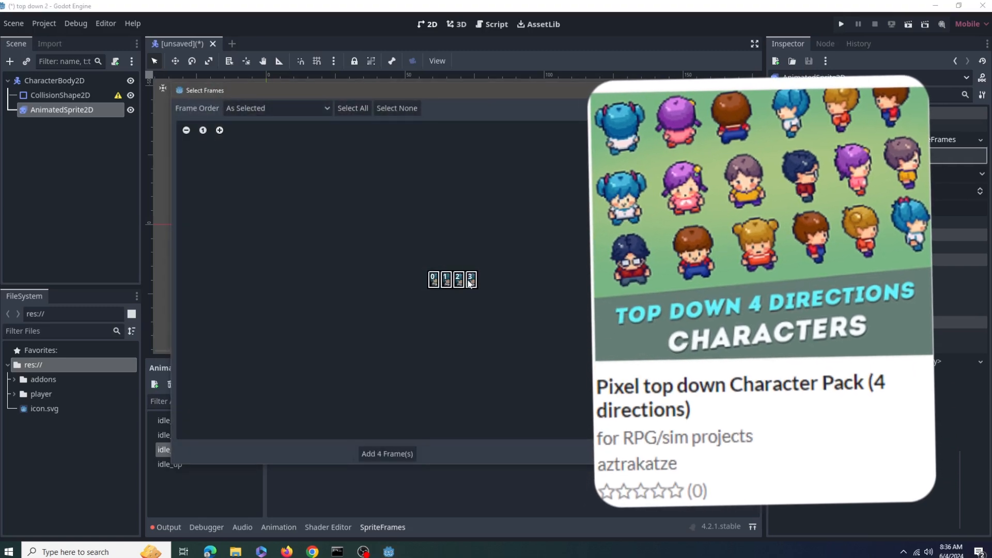
click(387, 454)
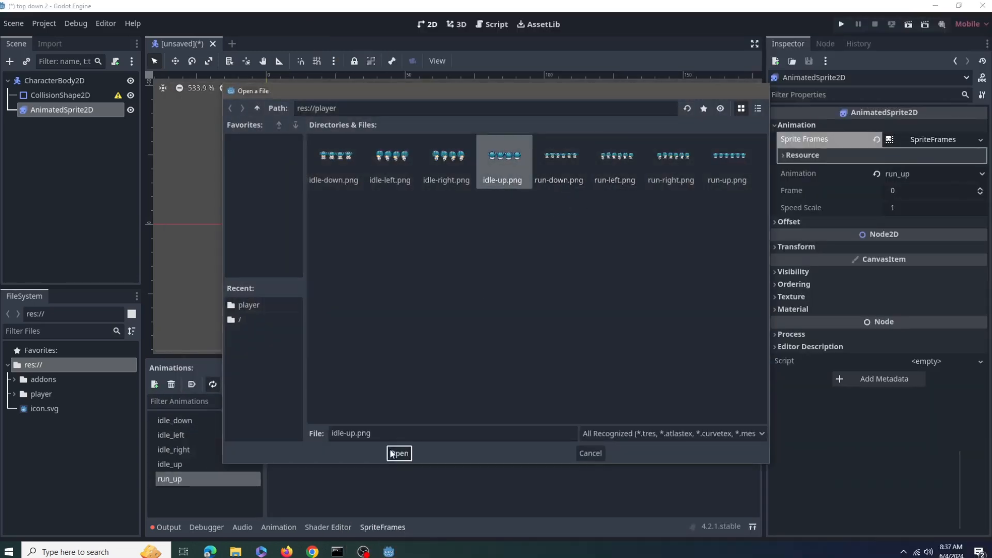
click(398, 453)
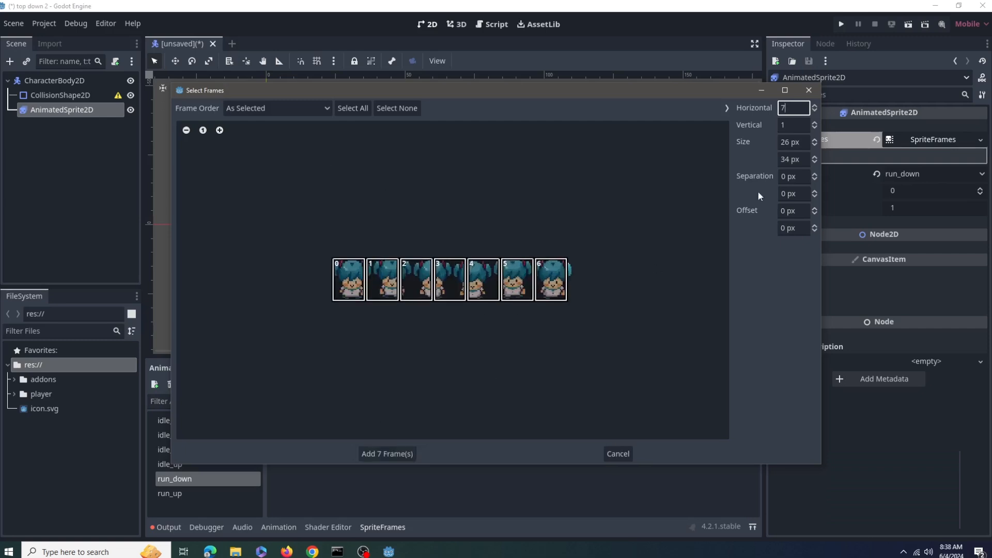
click(814, 105)
text(10)
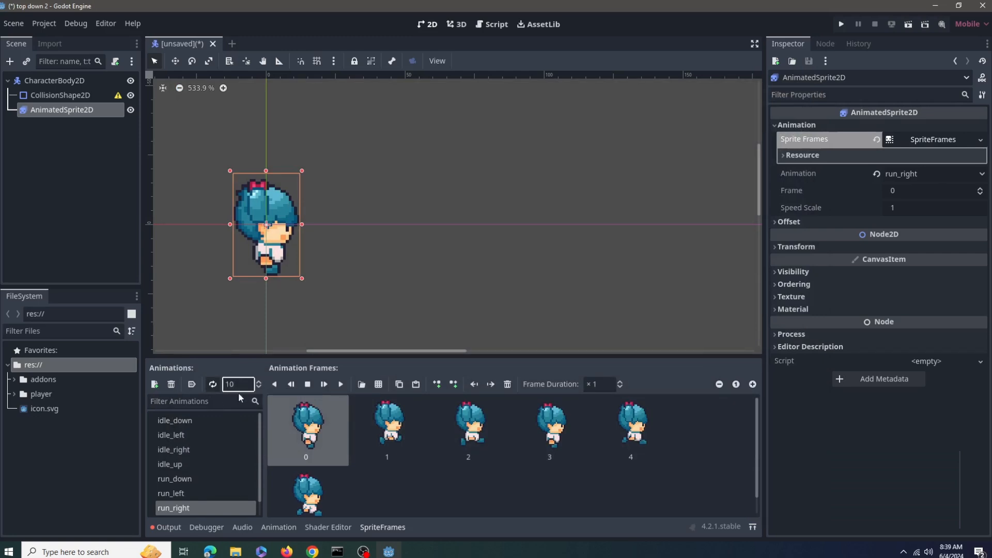
Give CollisionShape2D a CapsuleShape2D, nudge it over the character, and hide it.
click(169, 464)
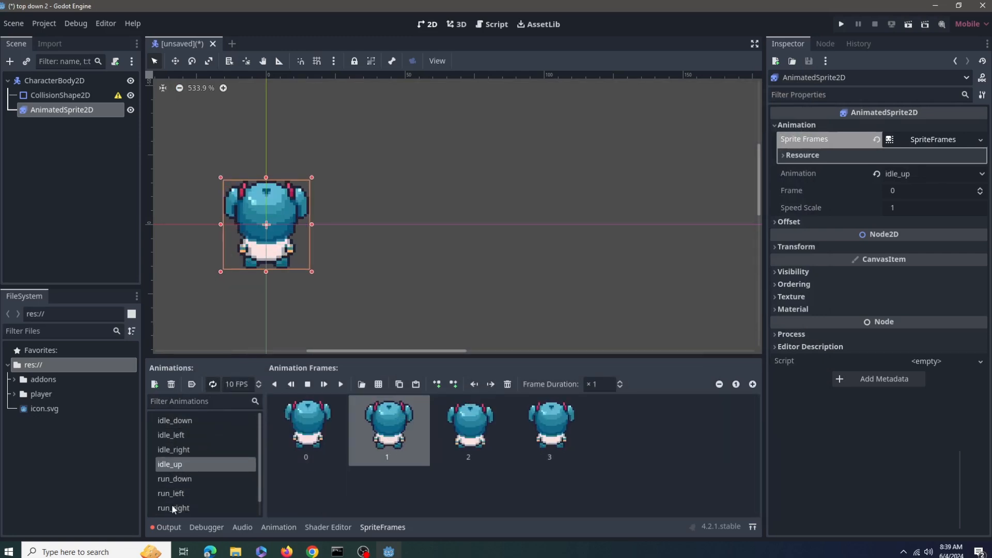
click(61, 95)
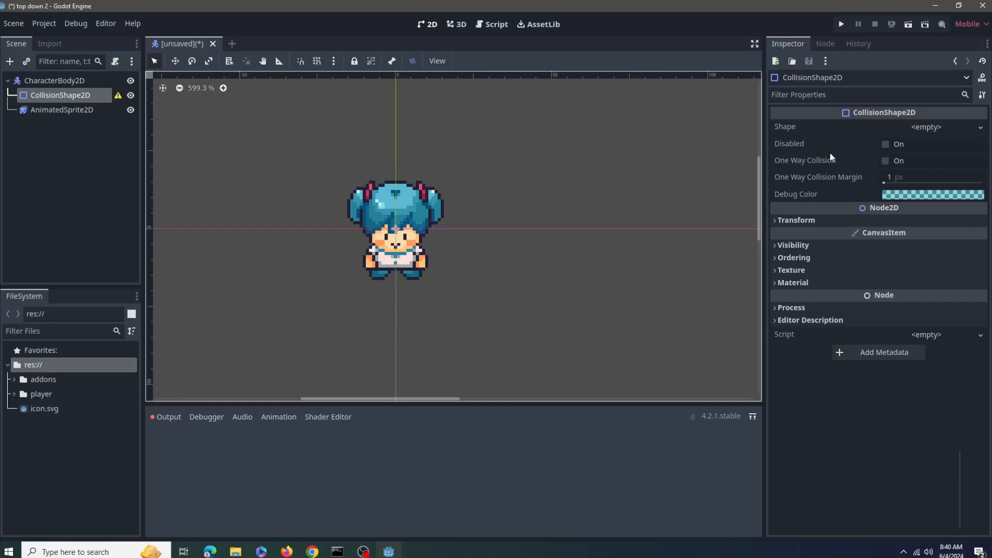
click(945, 127)
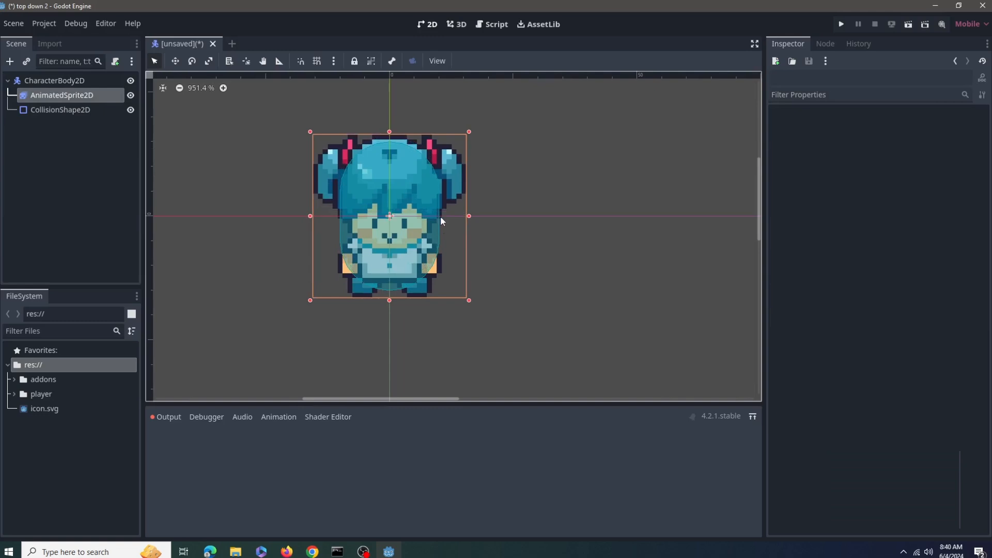
click(61, 109)
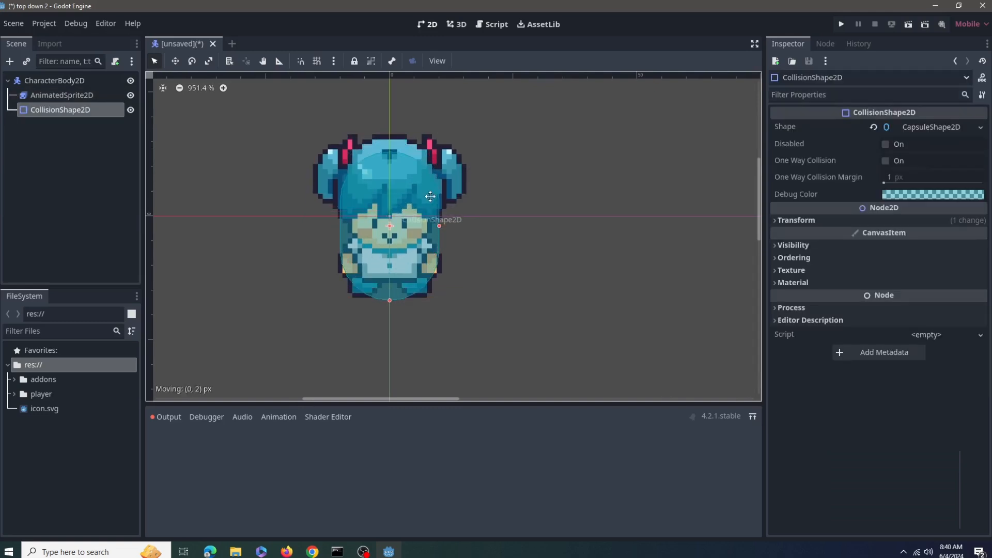
drag(430, 196, 426, 190)
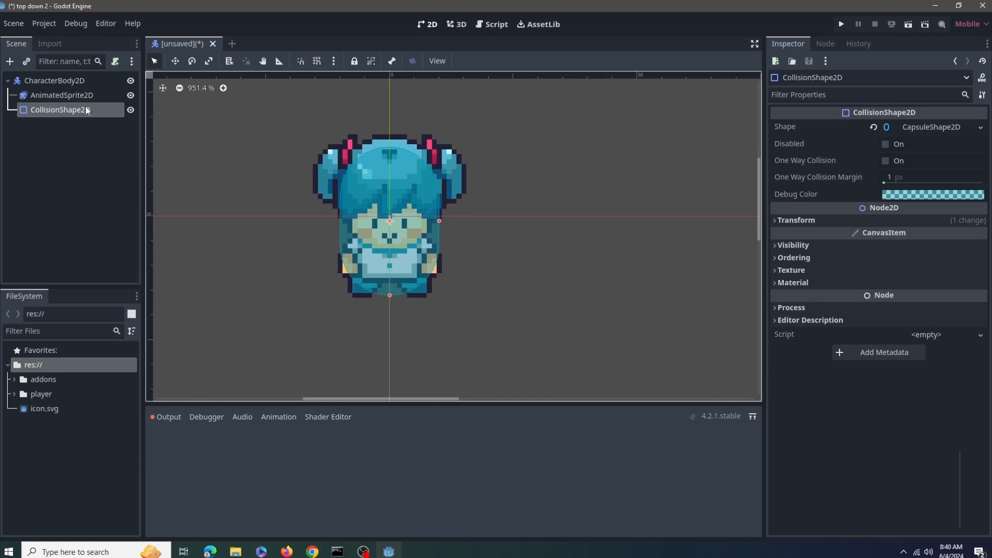
click(55, 81)
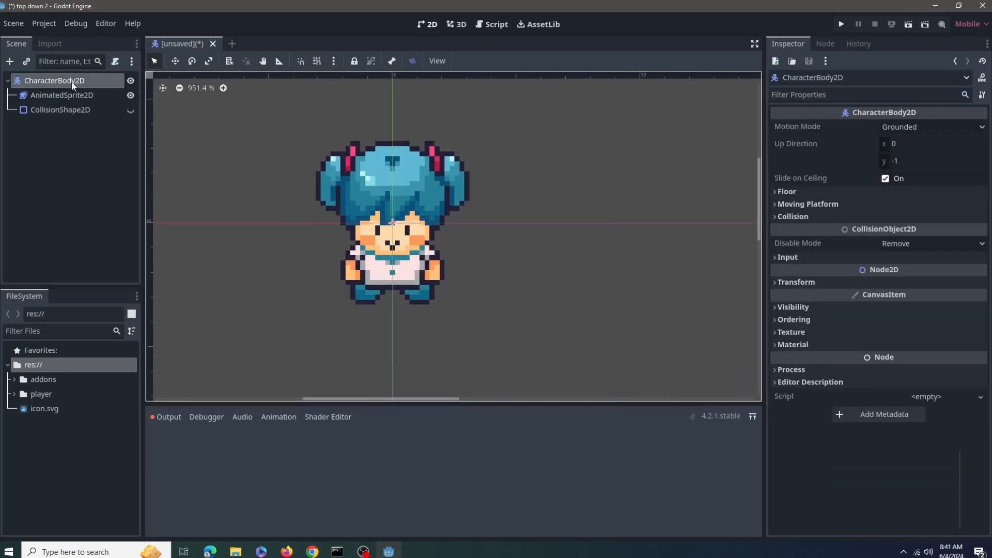
Rename the root to 'player' and create player.gd from the Node: Default template.
double_click(56, 81)
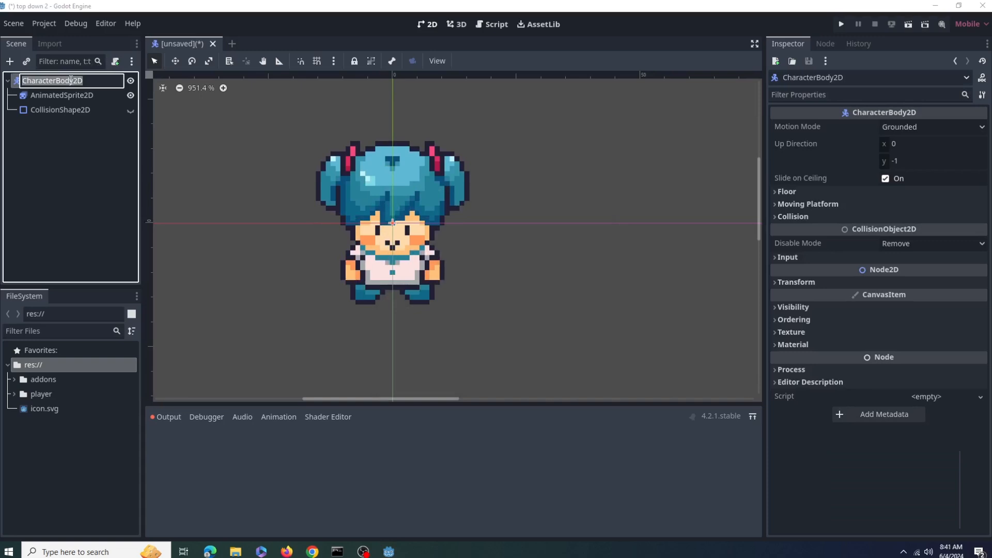
text(player)
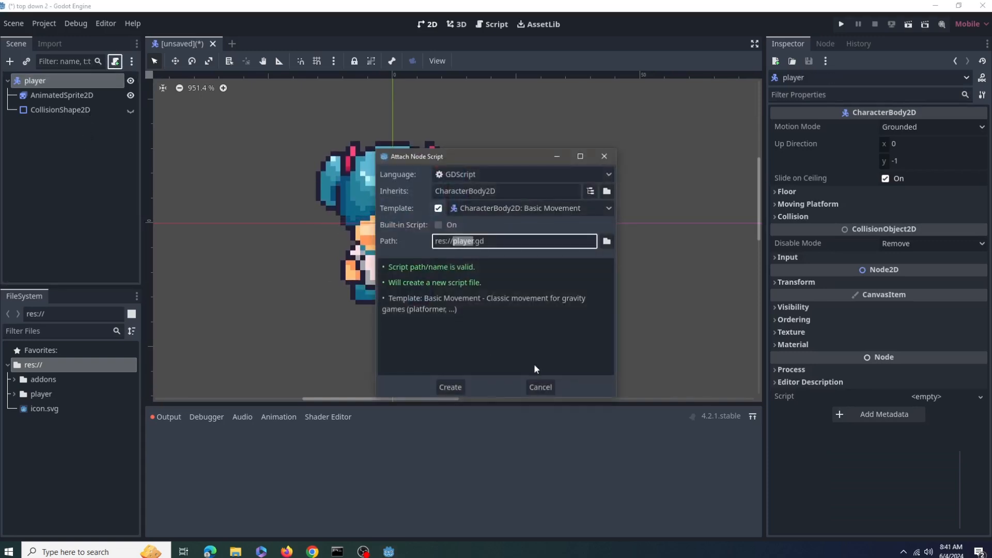
mouse_move(454, 392)
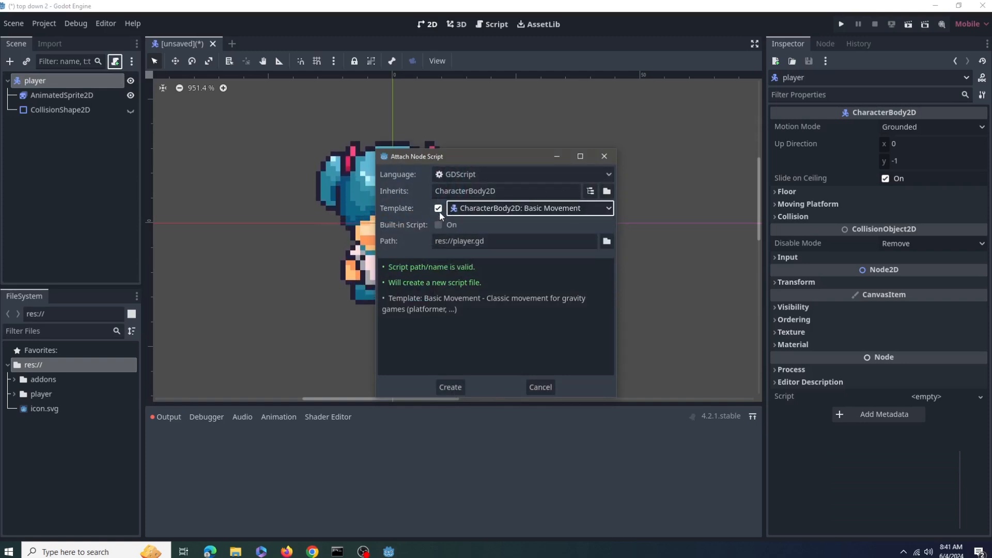
click(438, 208)
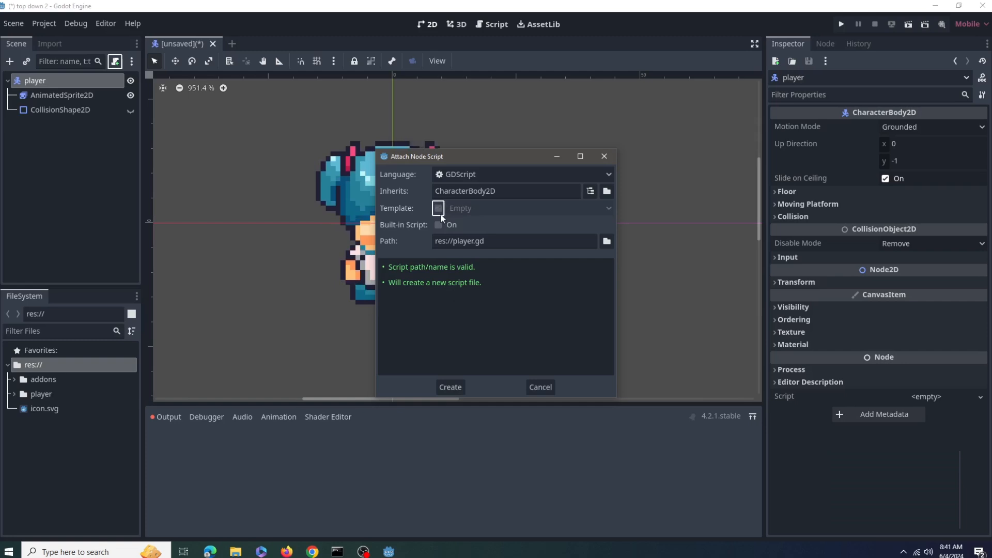
click(437, 208)
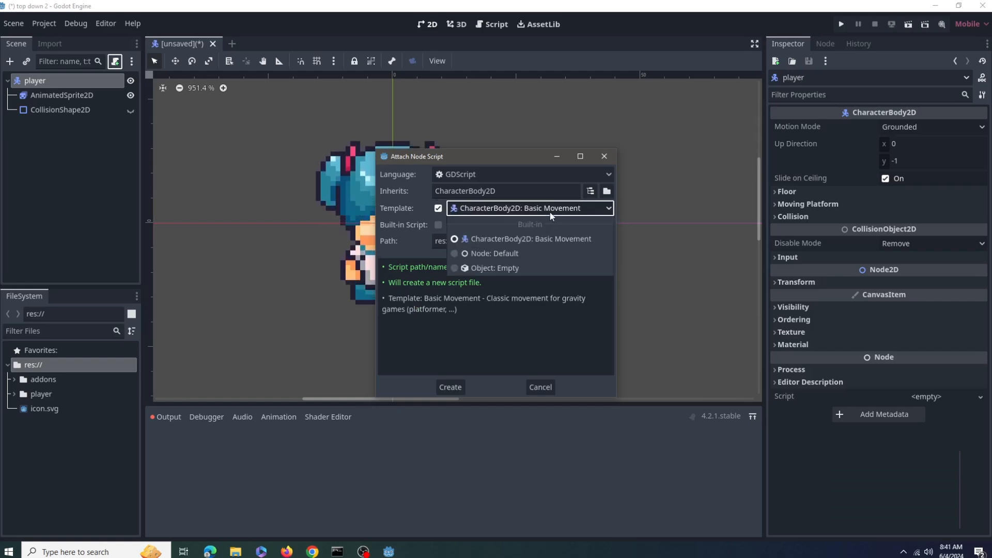
mouse_move(488, 257)
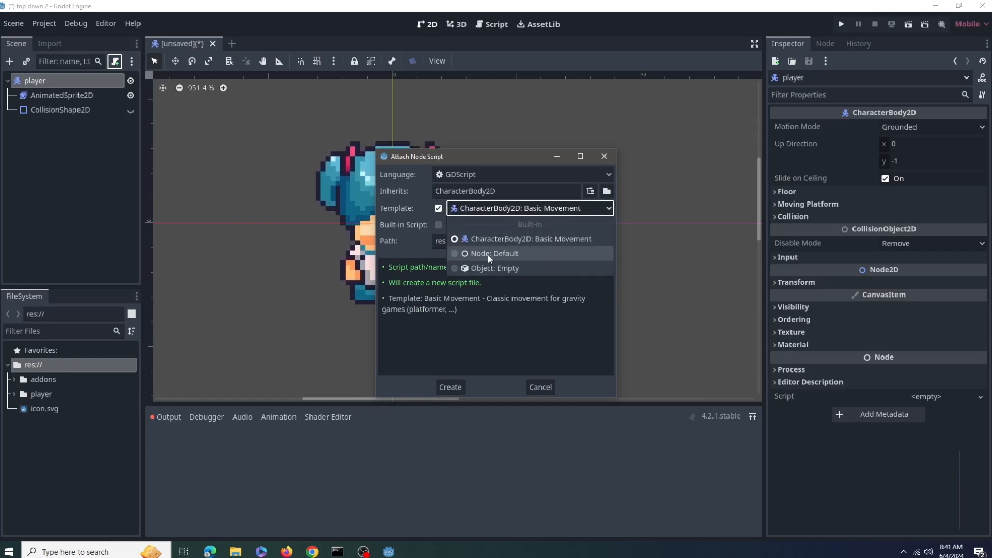
click(493, 253)
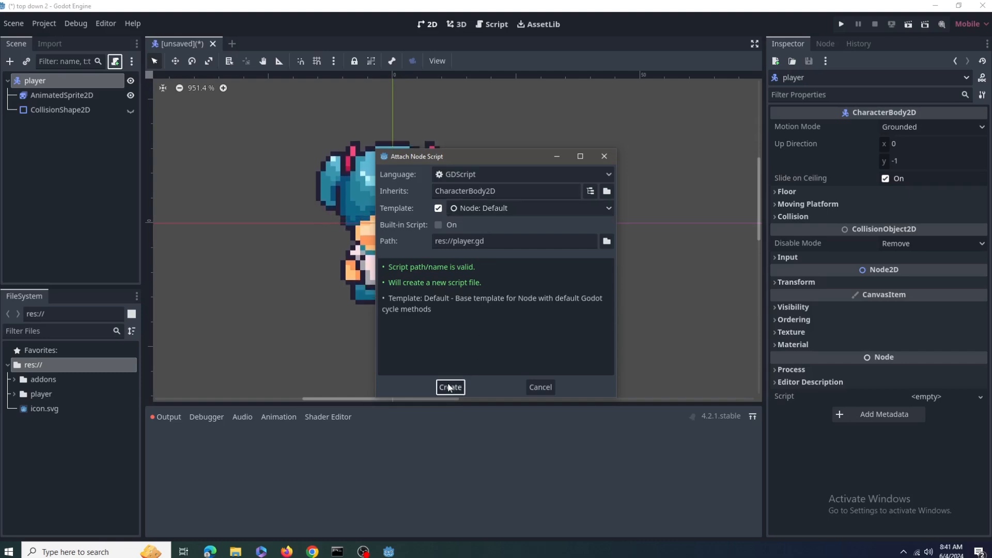
click(450, 387)
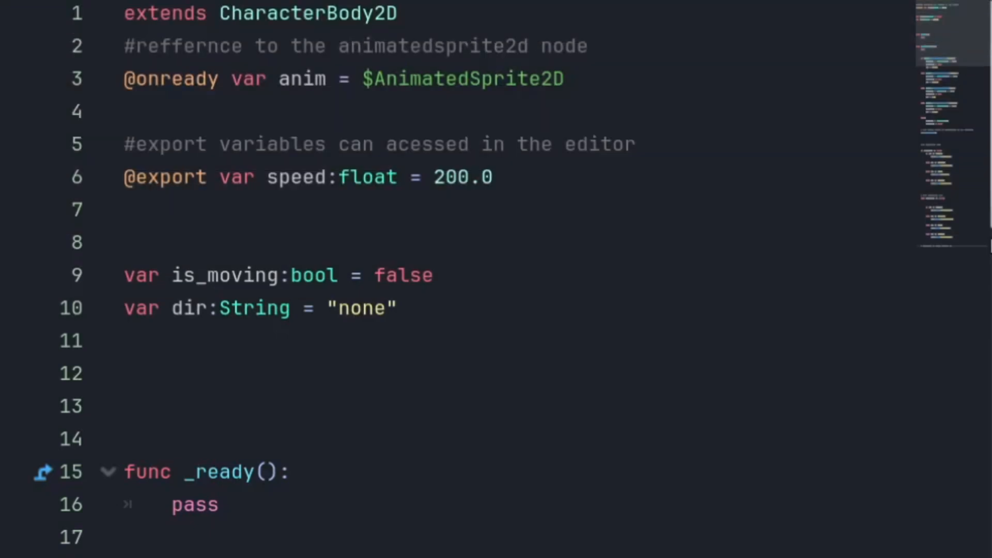
Scroll down player.gd while writing the directional movement branches and move_and_slide().
scroll(down, 3)
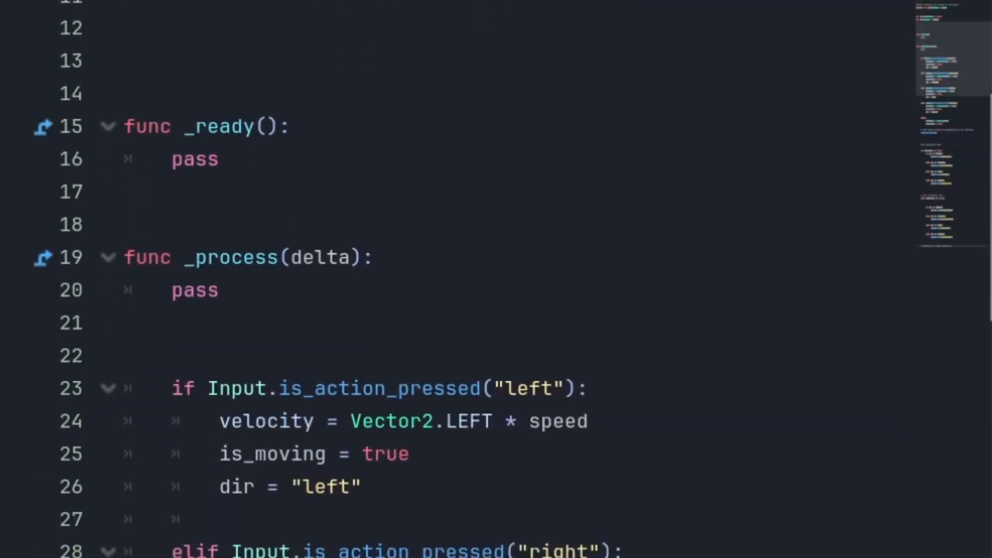
scroll(down, 3)
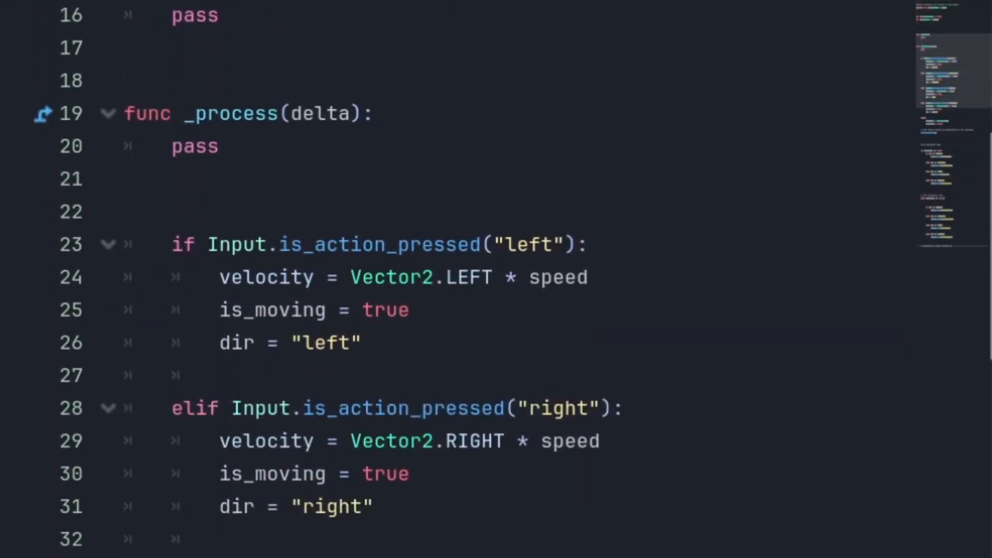
scroll(down, 3)
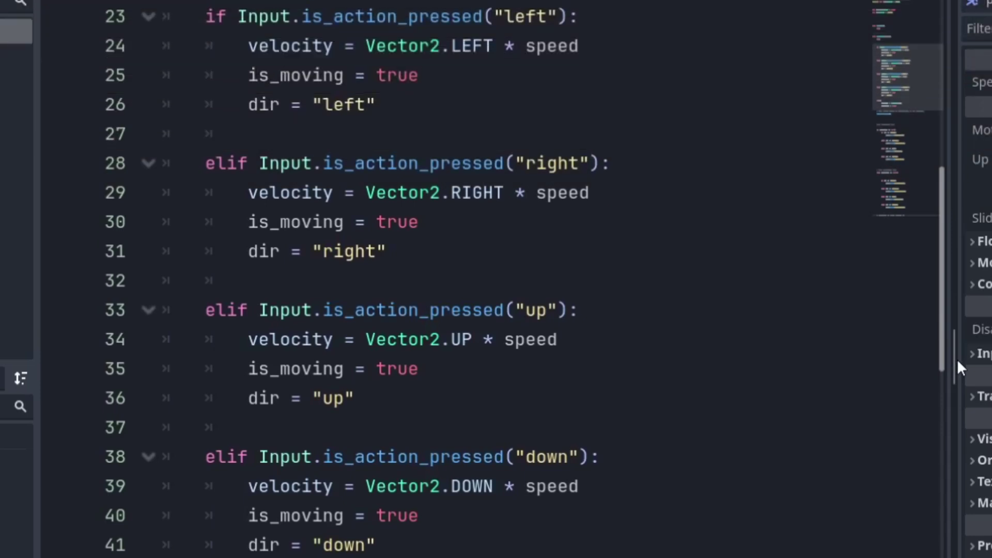
scroll(down, 3)
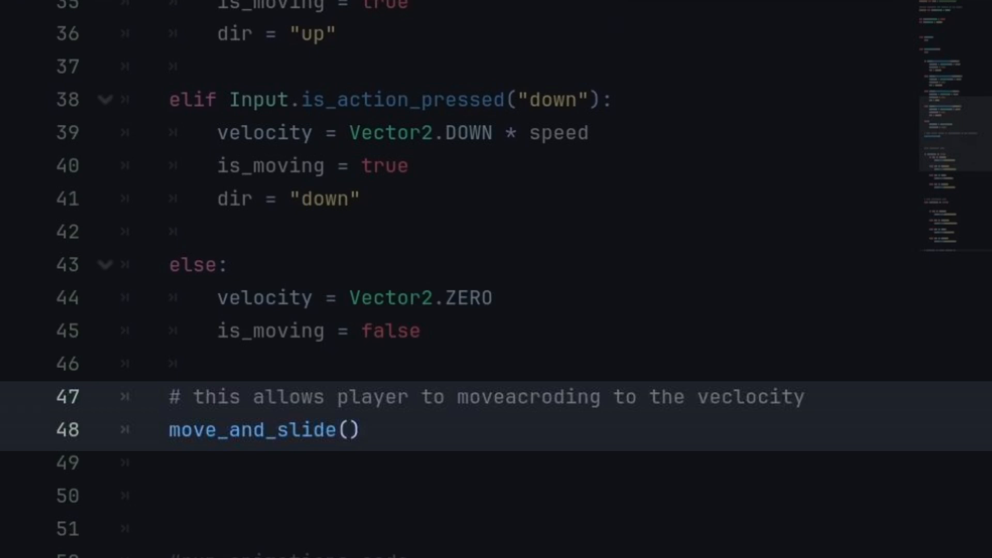
Scroll down player.gd while adding run_<dir> and idle_<dir> anim.play() calls.
scroll(down, 3)
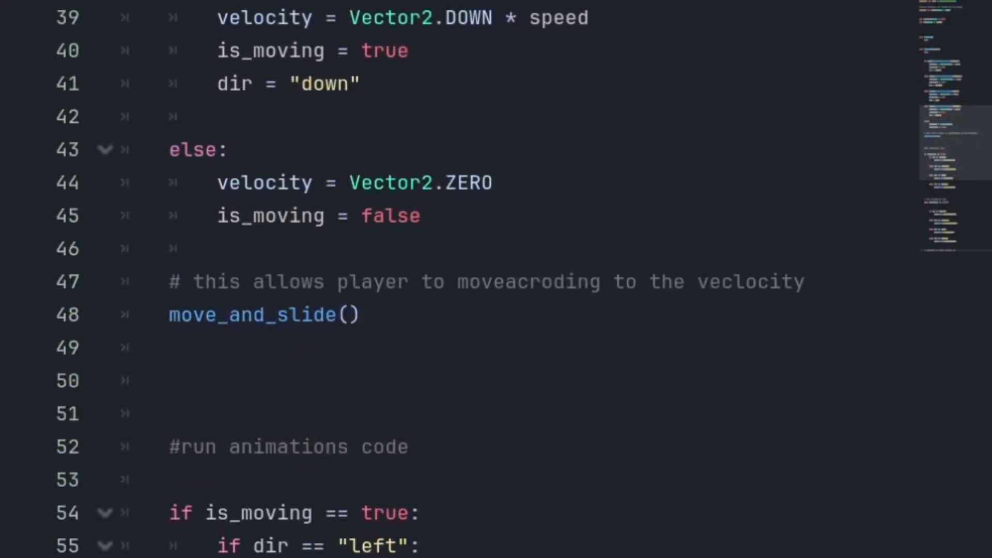
scroll(down, 3)
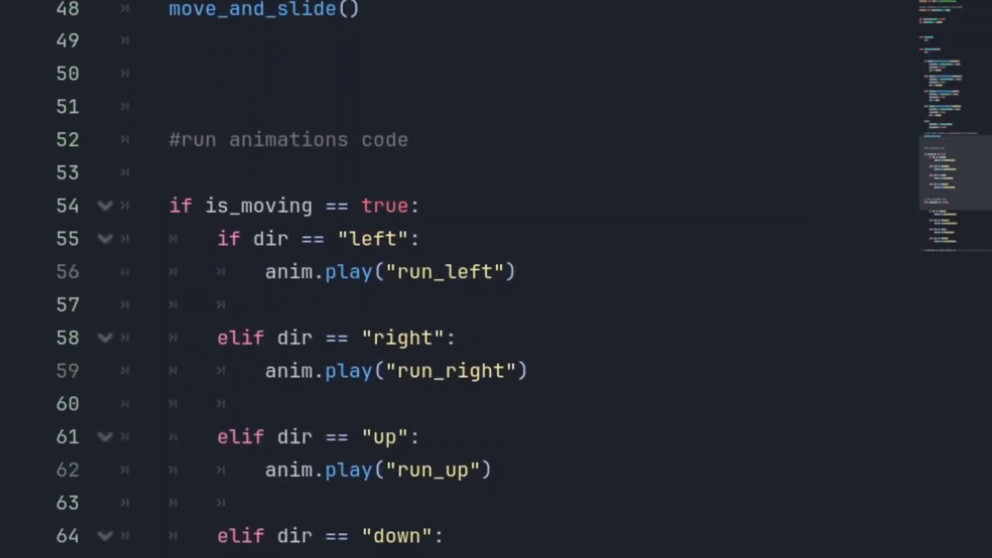
scroll(down, 3)
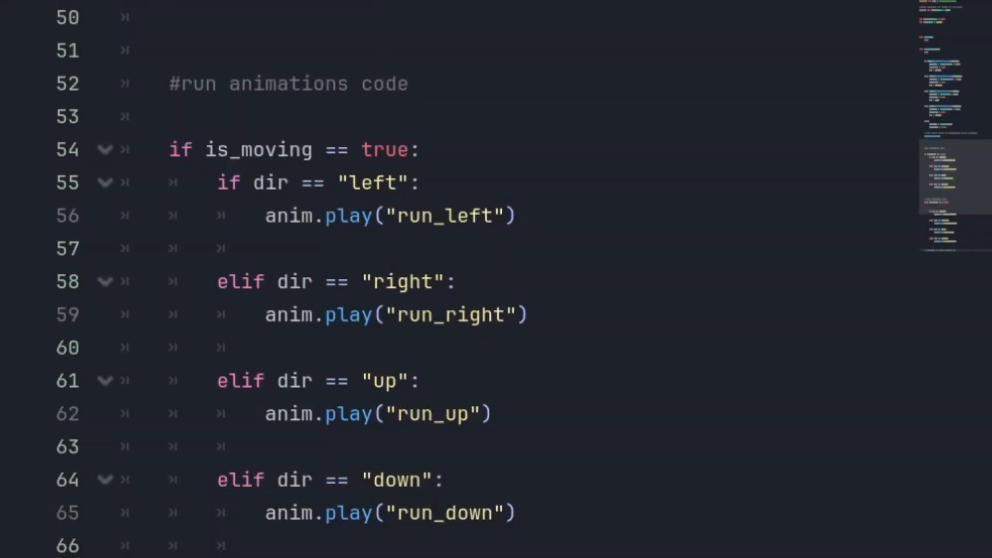
scroll(down, 3)
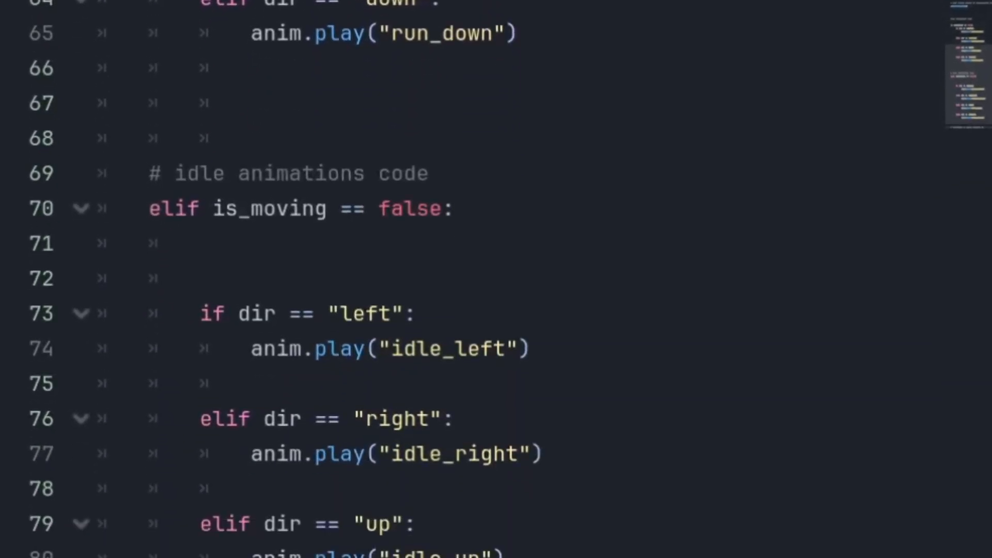
scroll(down, 3)
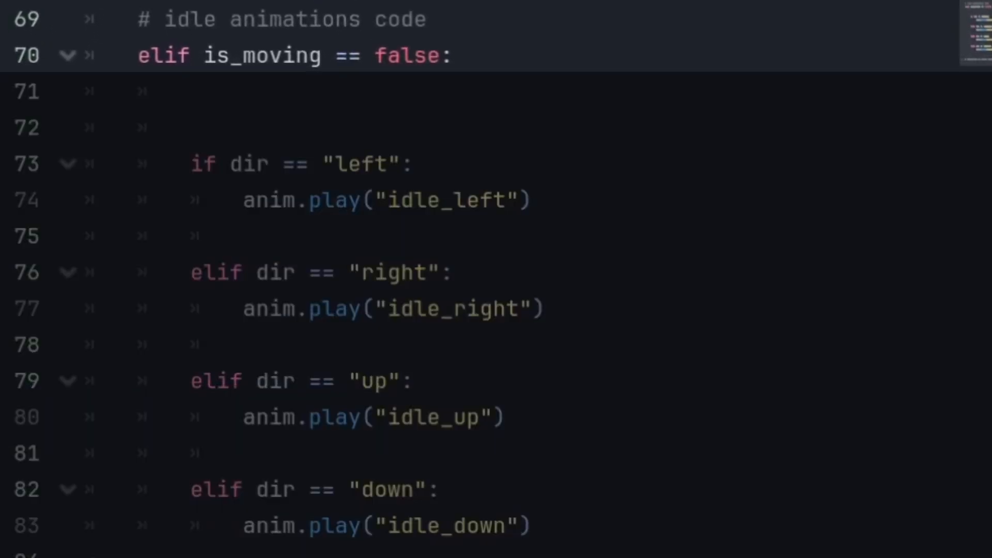